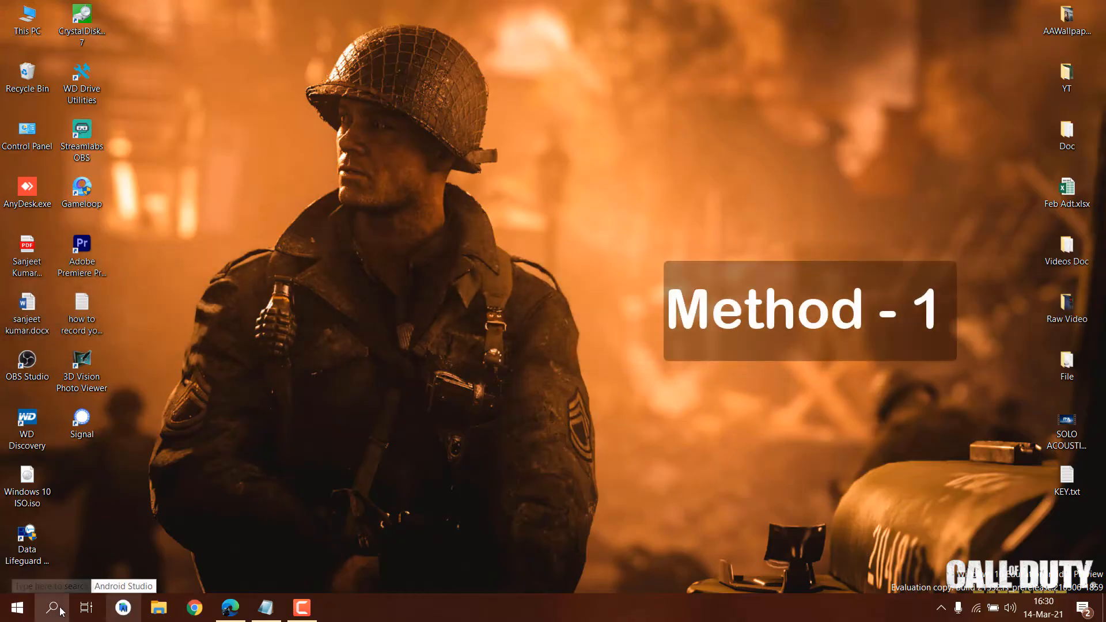
# Run DISM.exe /Online /Cleanup-image /Restorehealth in an administrator Command Prompt.
pyautogui.click(52, 608)
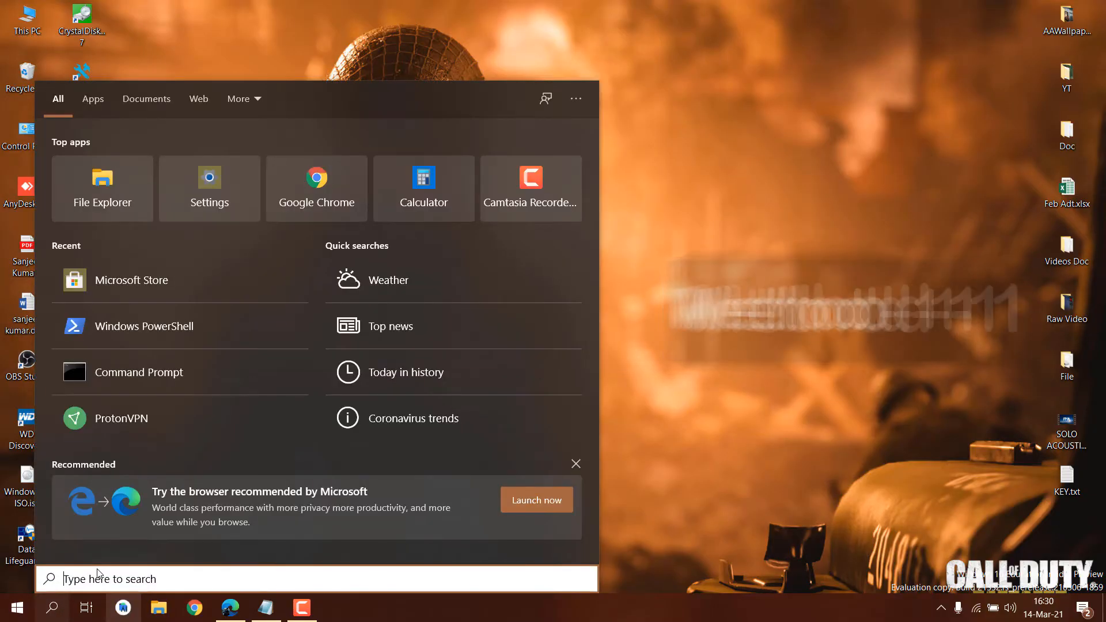
pyautogui.write('cmd')
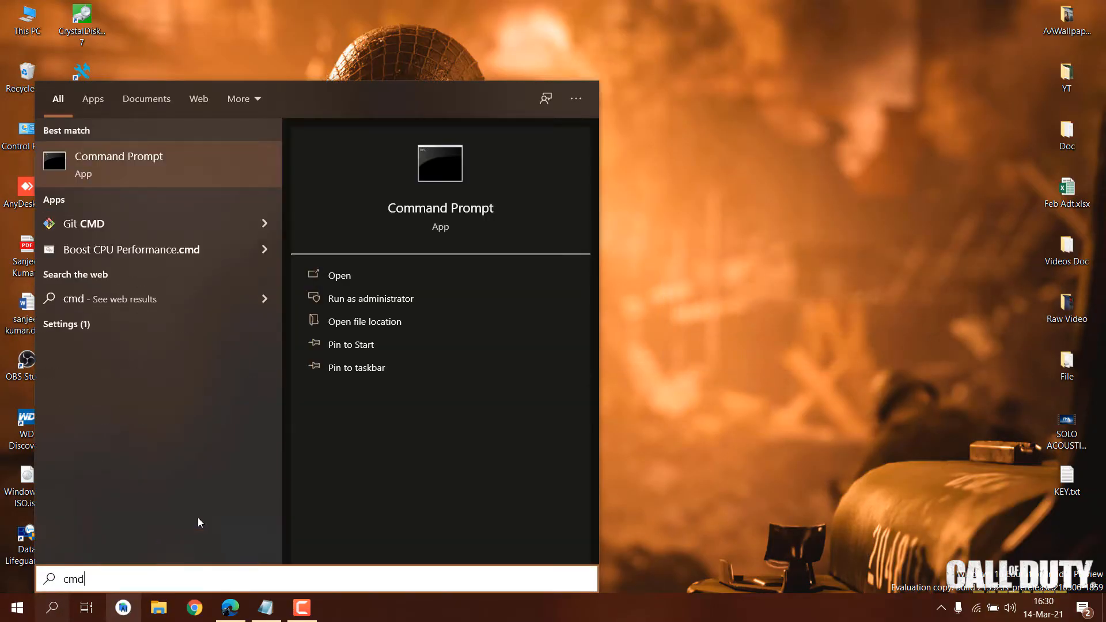
pyautogui.click(370, 299)
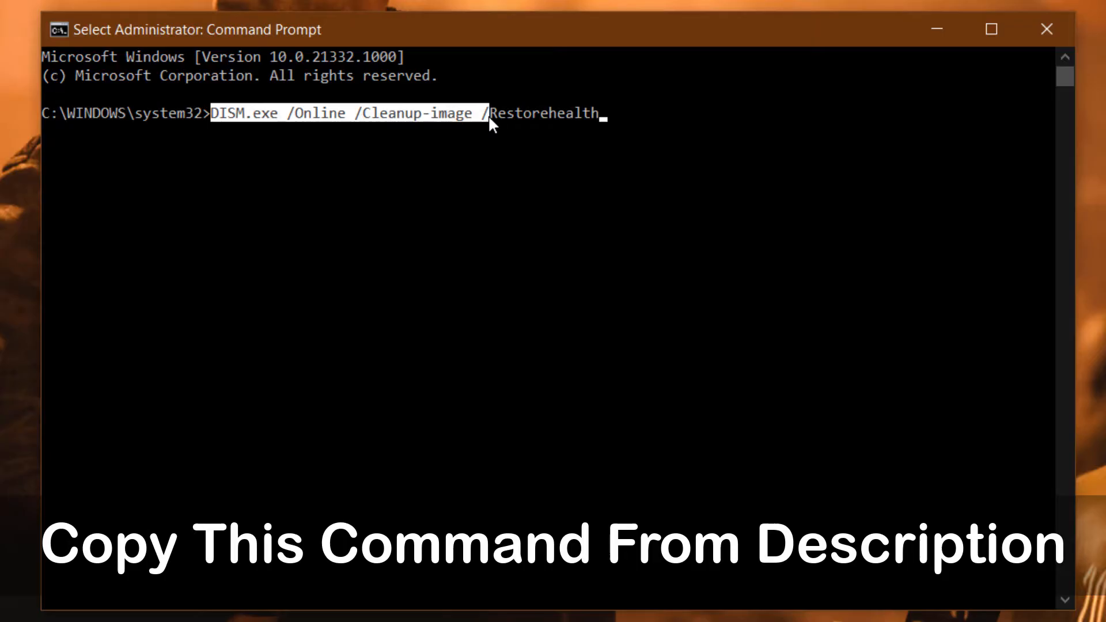
pyautogui.press('Return')
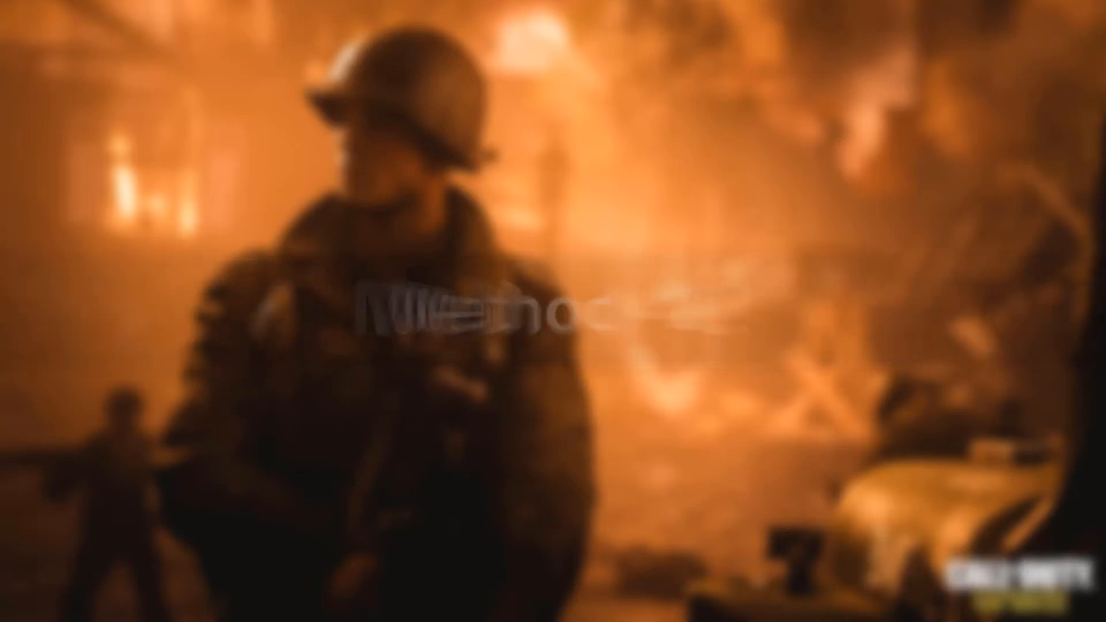
# Reach the Additional troubleshooters list via a 'troubleshoot settings' search.
pyautogui.click(53, 607)
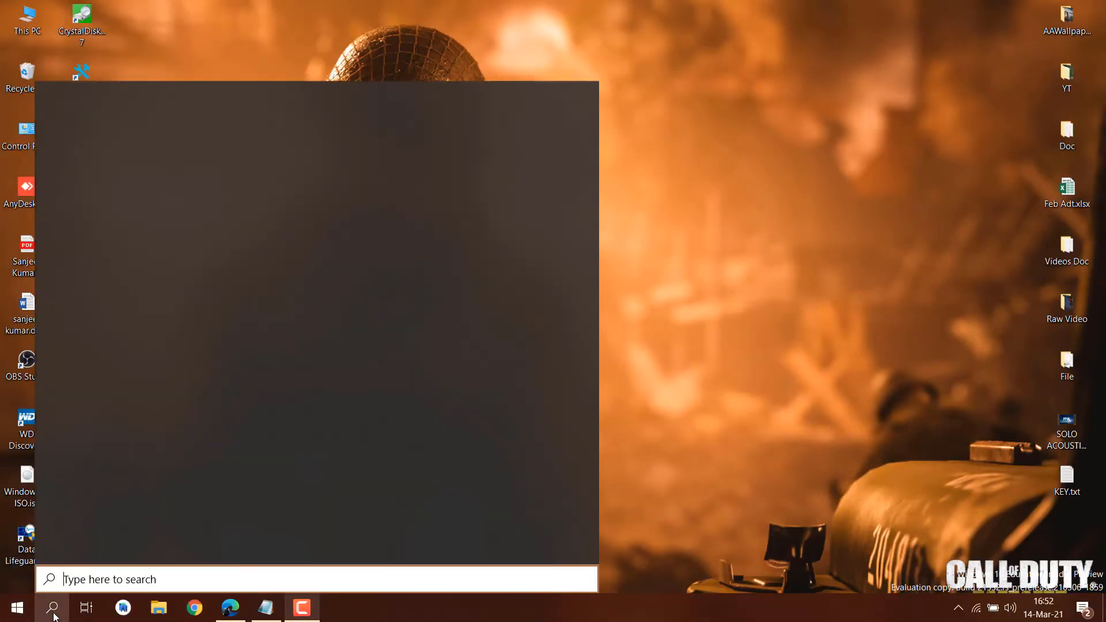
pyautogui.write('troubleshoot settings')
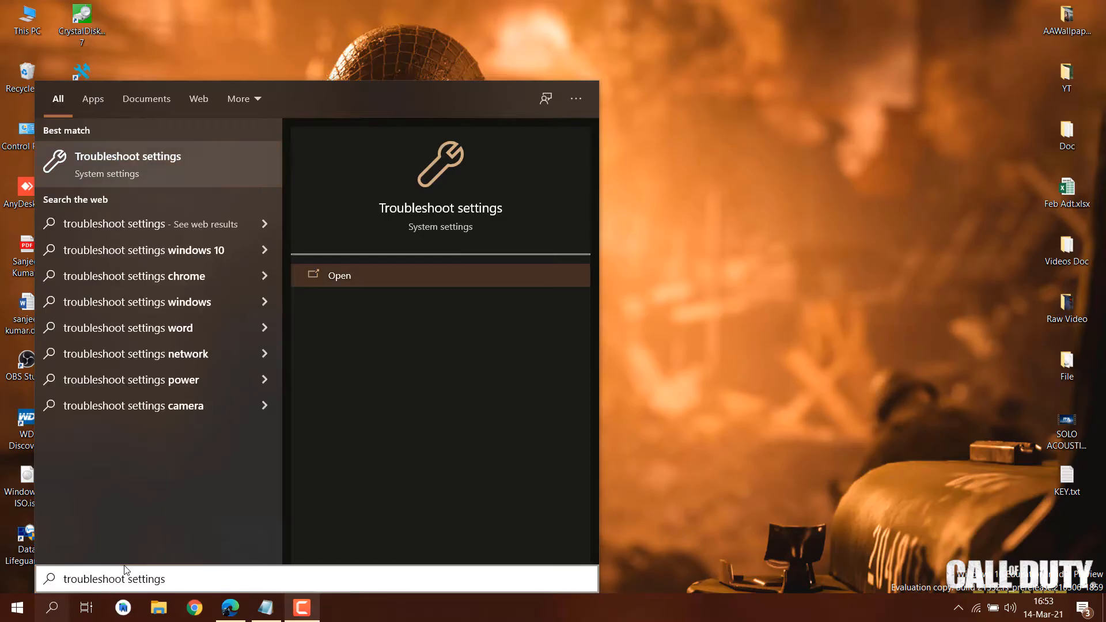
pyautogui.click(339, 276)
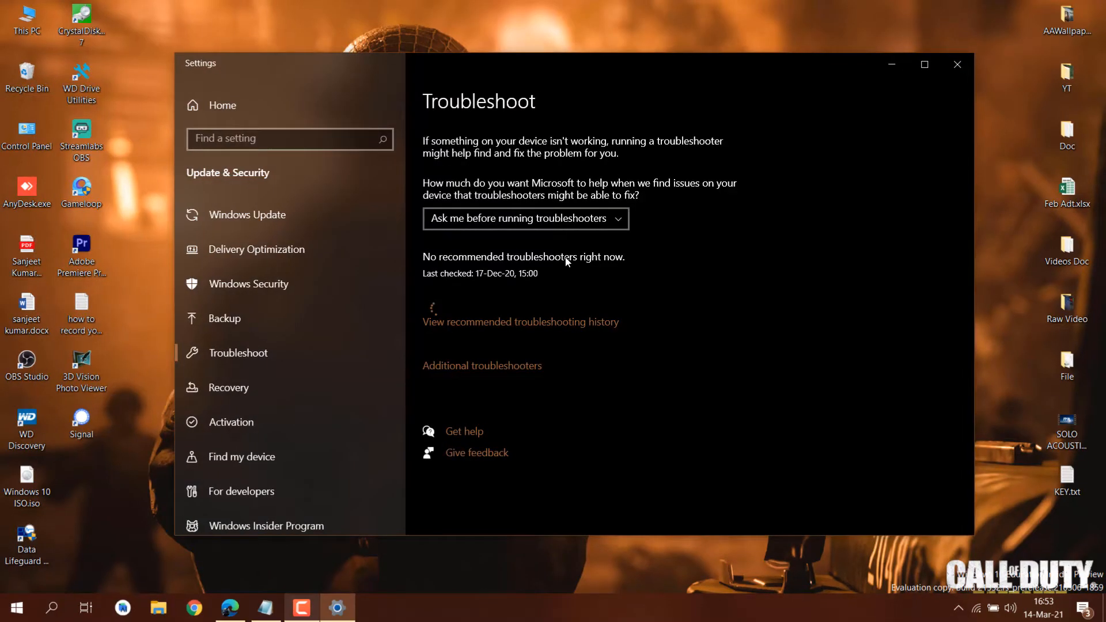
pyautogui.click(482, 365)
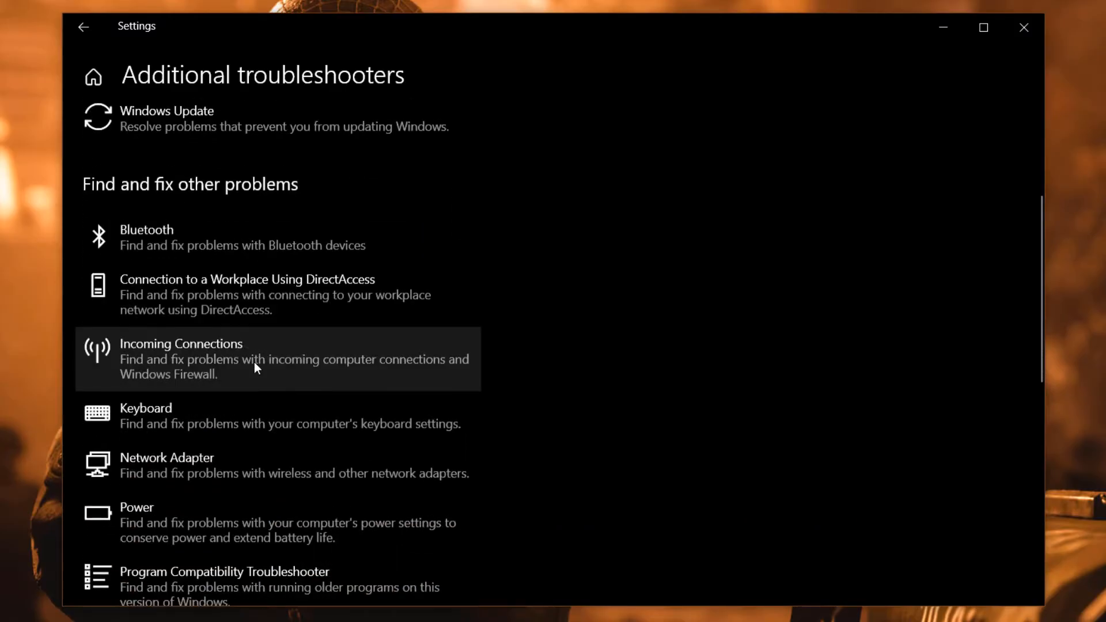
# Run the Keyboard troubleshooter to completion and close it after it reports no changes needed.
pyautogui.click(146, 408)
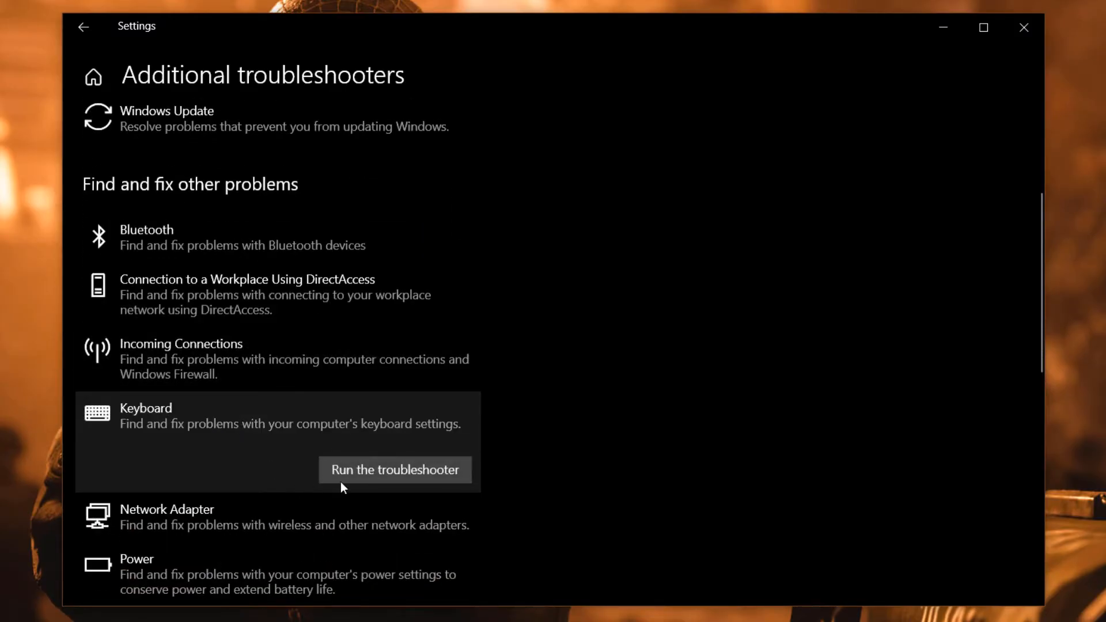
pyautogui.click(394, 471)
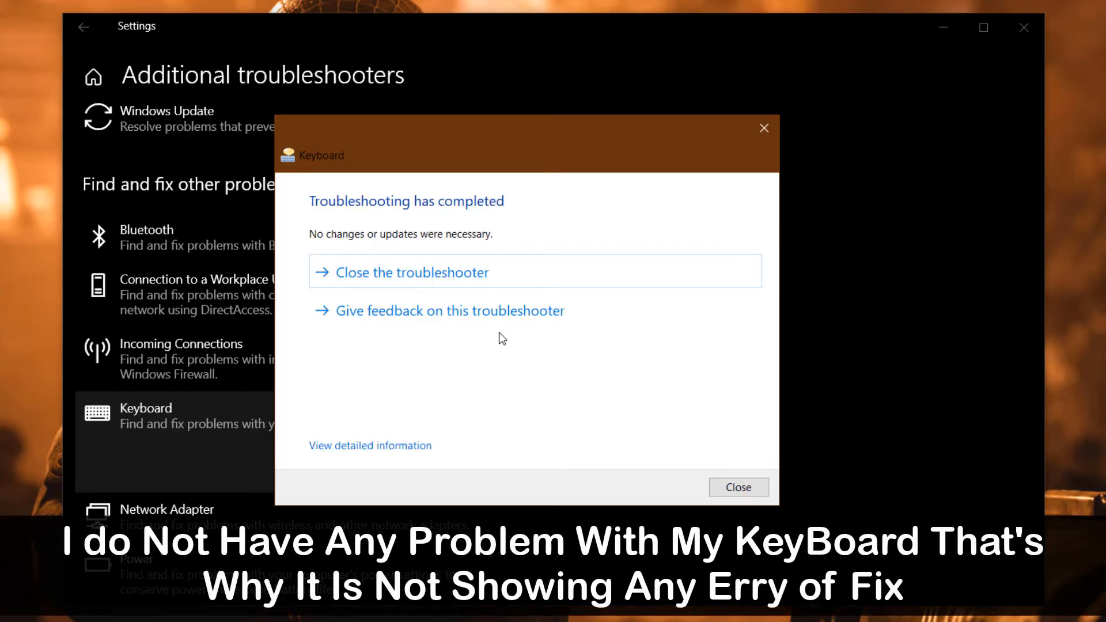
pyautogui.moveTo(332, 241)
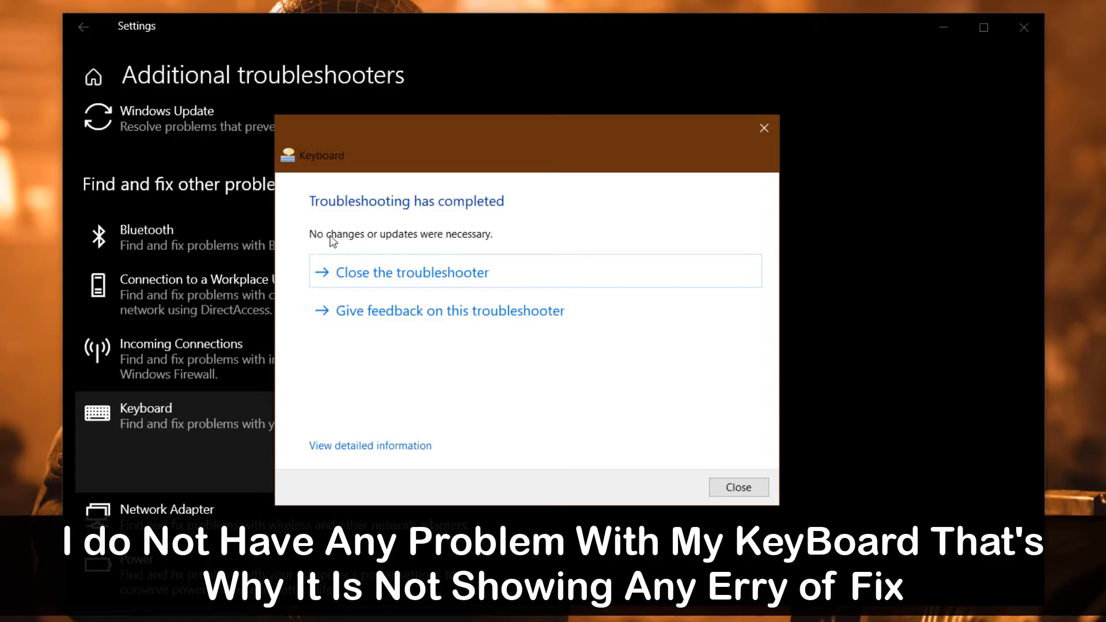
pyautogui.moveTo(624, 425)
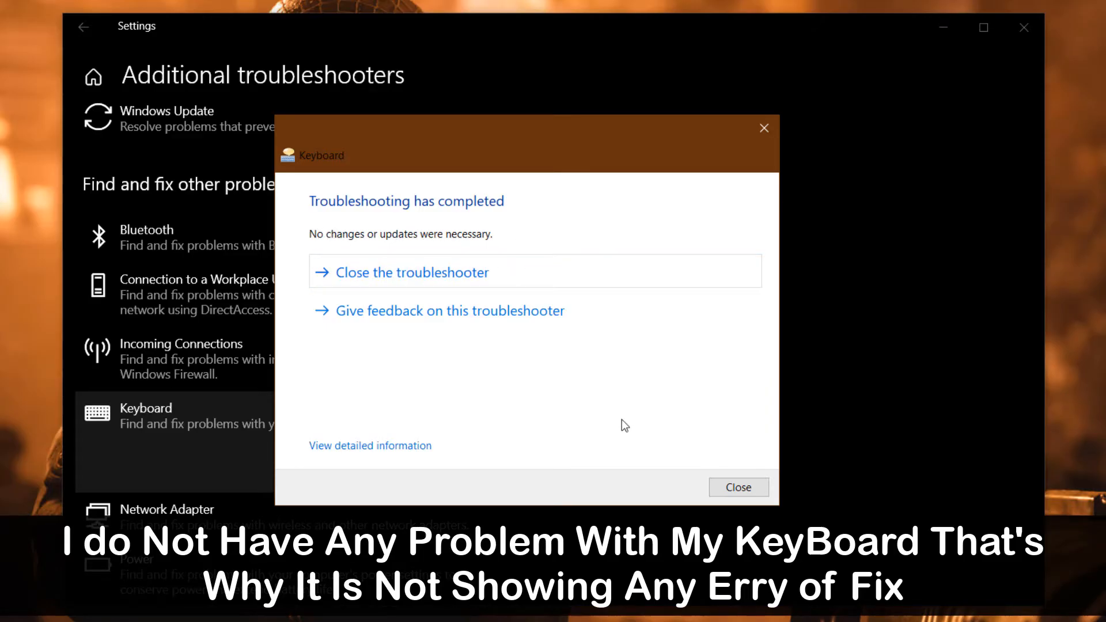
pyautogui.click(737, 488)
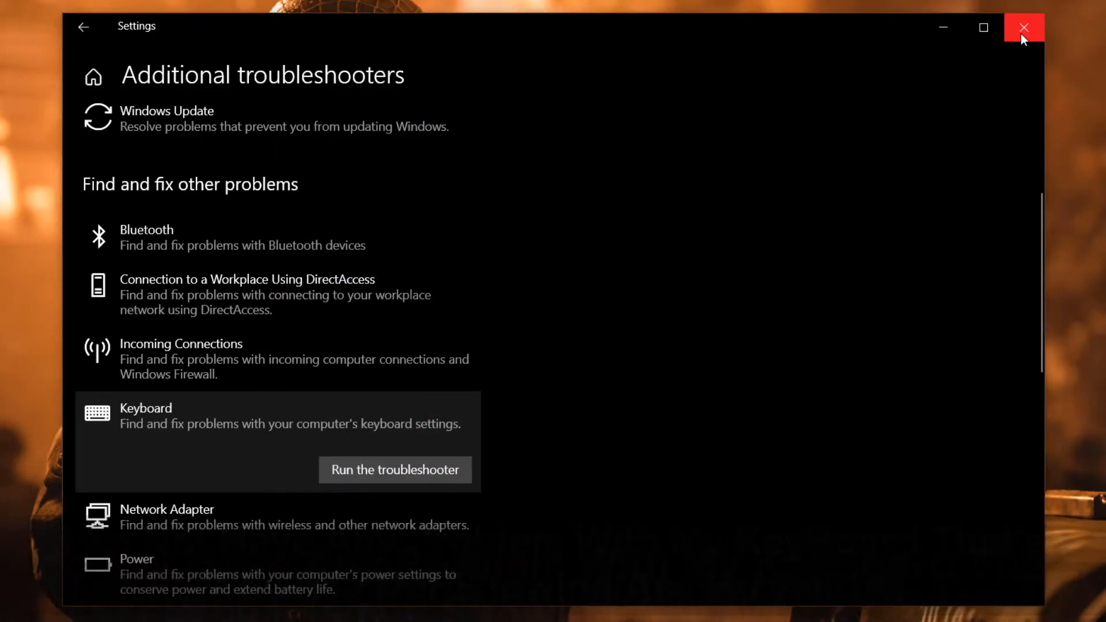
# Go to the Ease of Access keyboard accessibility page in Settings.
pyautogui.click(1024, 27)
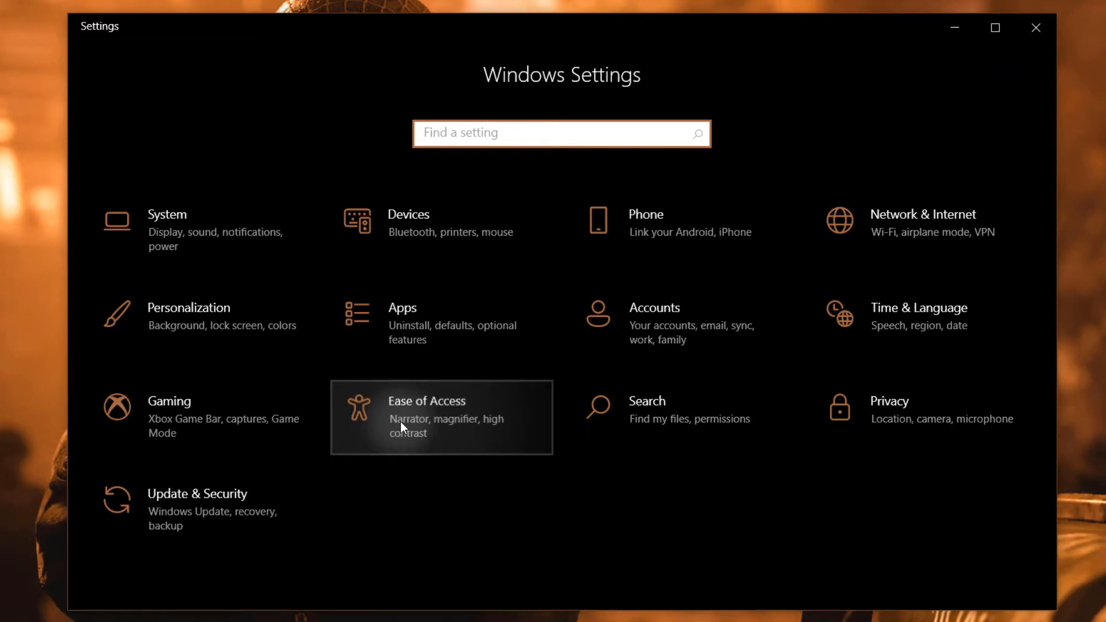
pyautogui.click(425, 401)
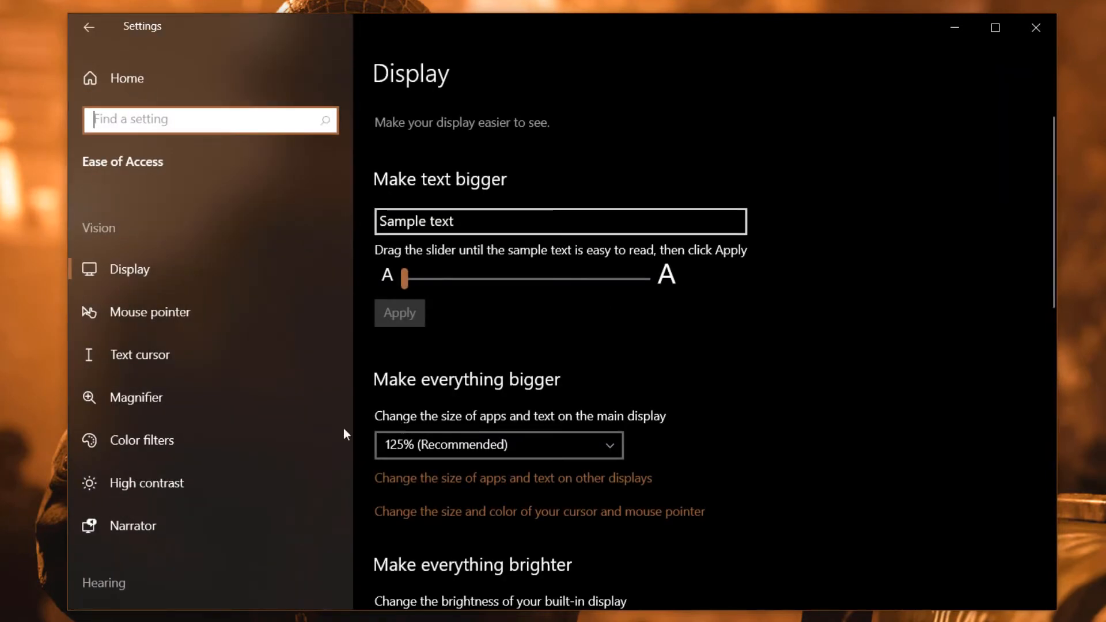
pyautogui.scroll(-3)
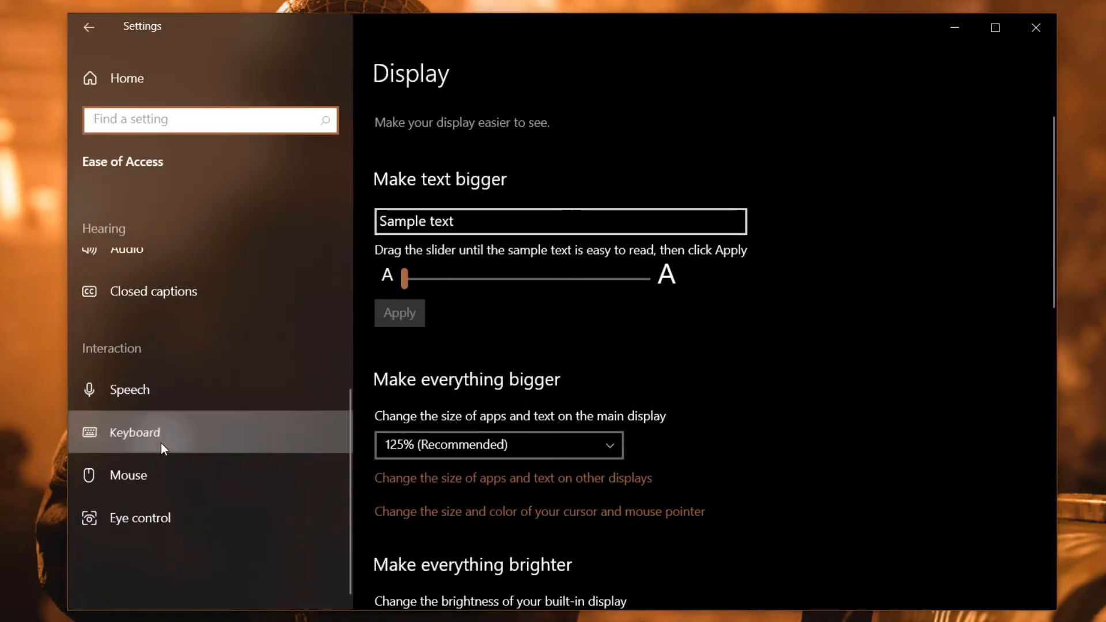
pyautogui.click(134, 432)
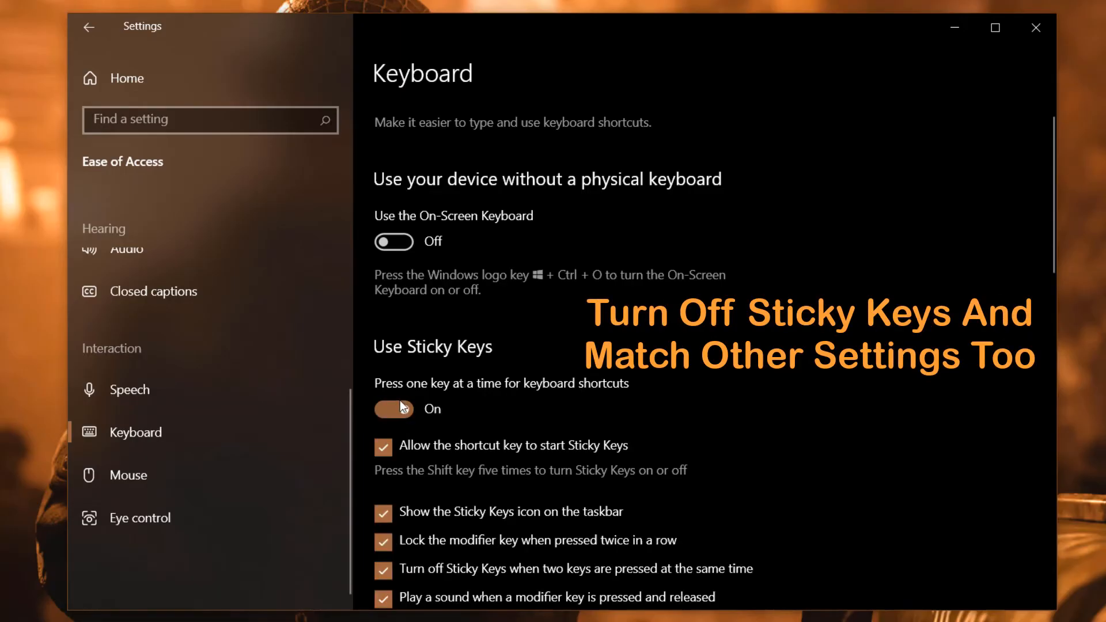
# Switch Use Sticky Keys to Off and review the remaining keyboard options.
pyautogui.click(393, 409)
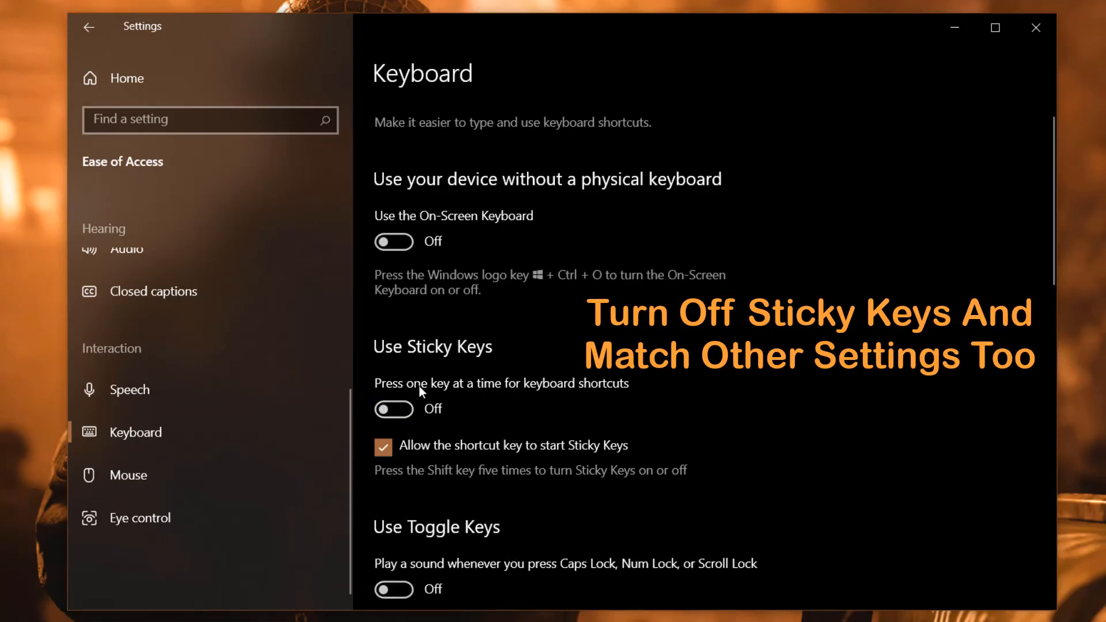
pyautogui.scroll(-3)
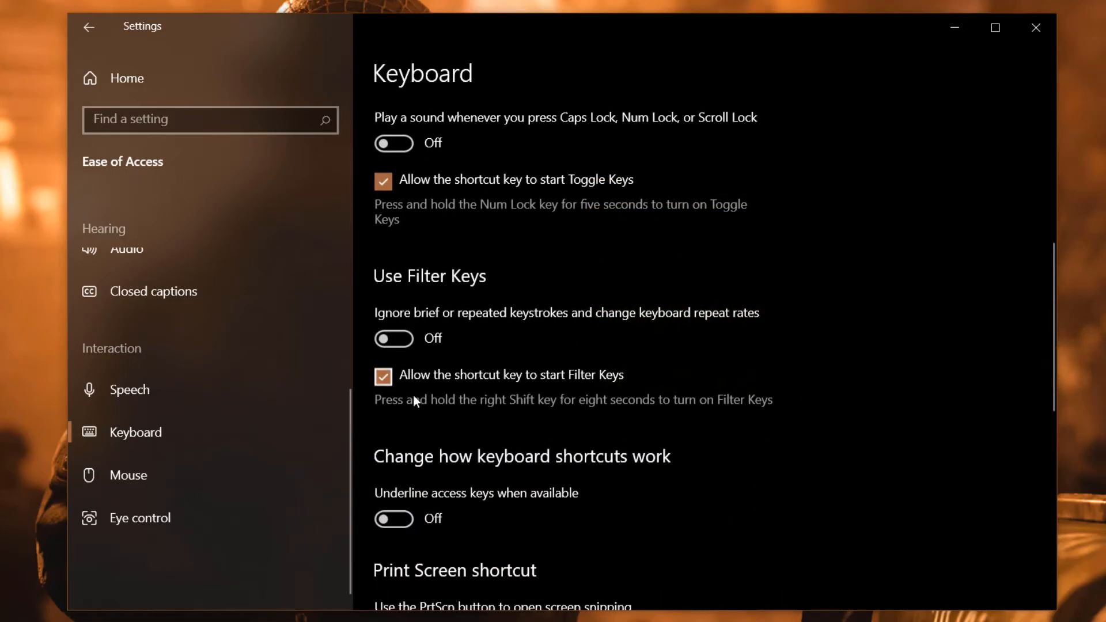
pyautogui.scroll(-3)
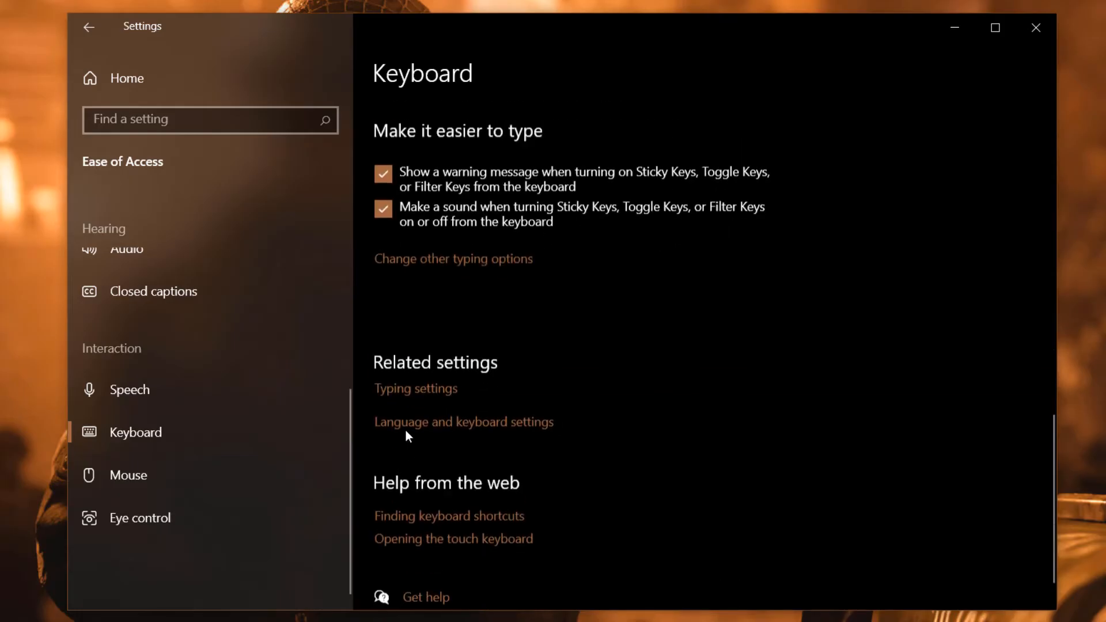
pyautogui.scroll(3)
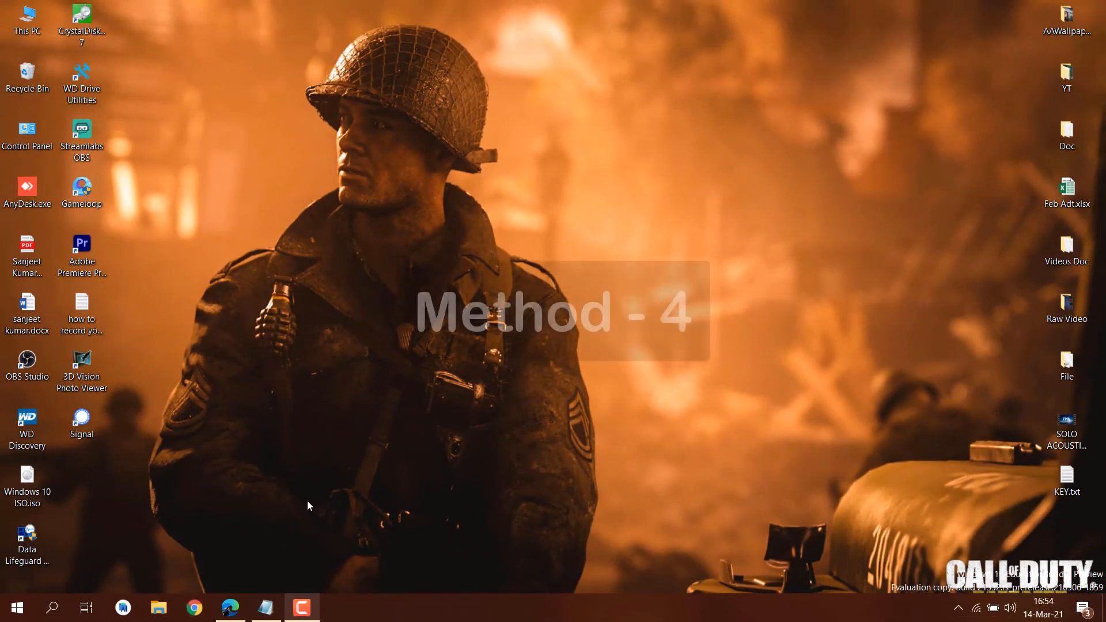
pyautogui.write('run')
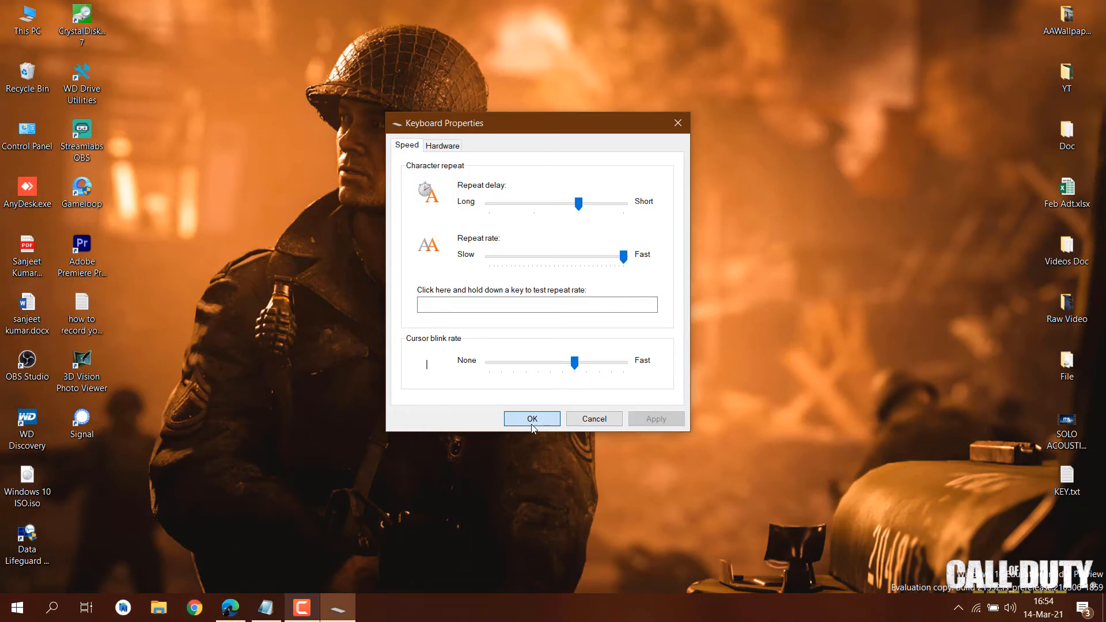
pyautogui.click(531, 418)
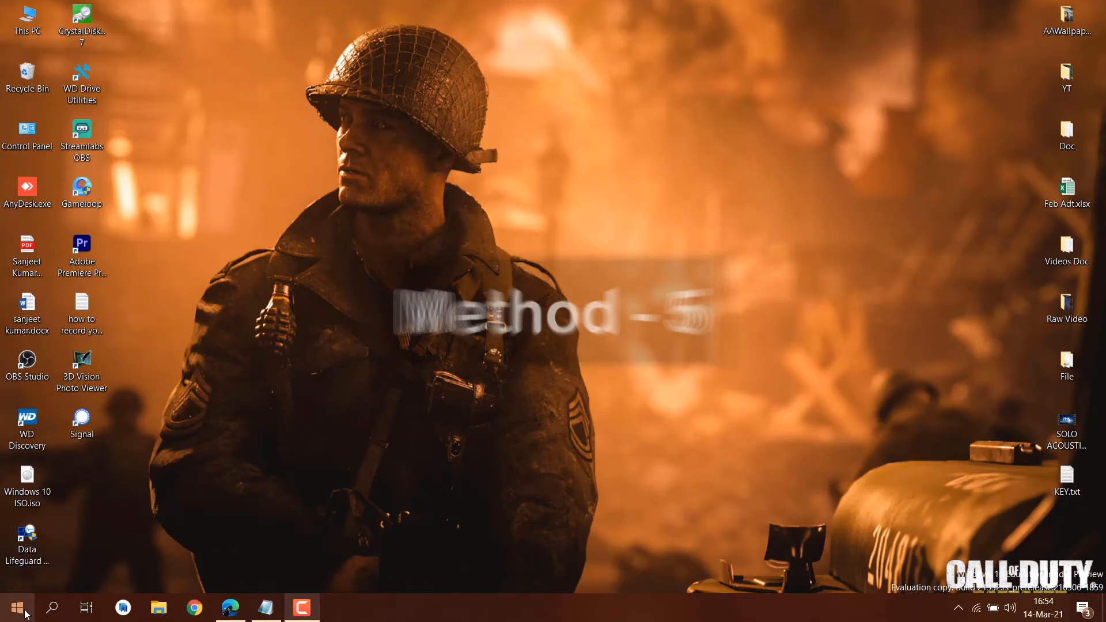
# Check the Standard PS/2 Keyboard driver in Device Manager, confirm it is up to date, and close it.
pyautogui.rightClick(15, 608)
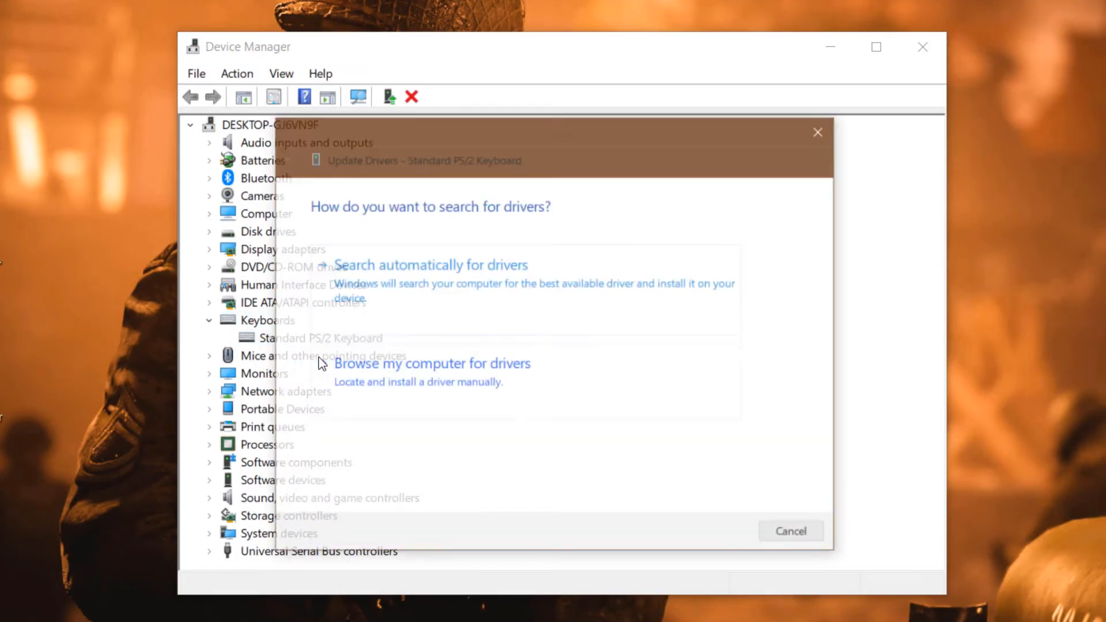
pyautogui.click(430, 265)
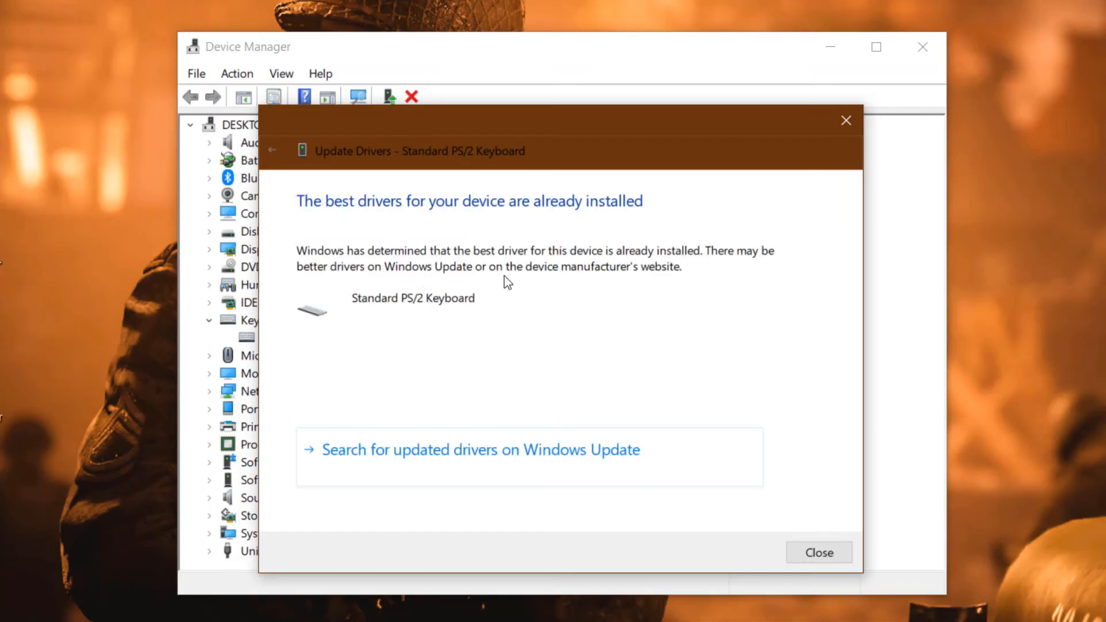
pyautogui.moveTo(761, 528)
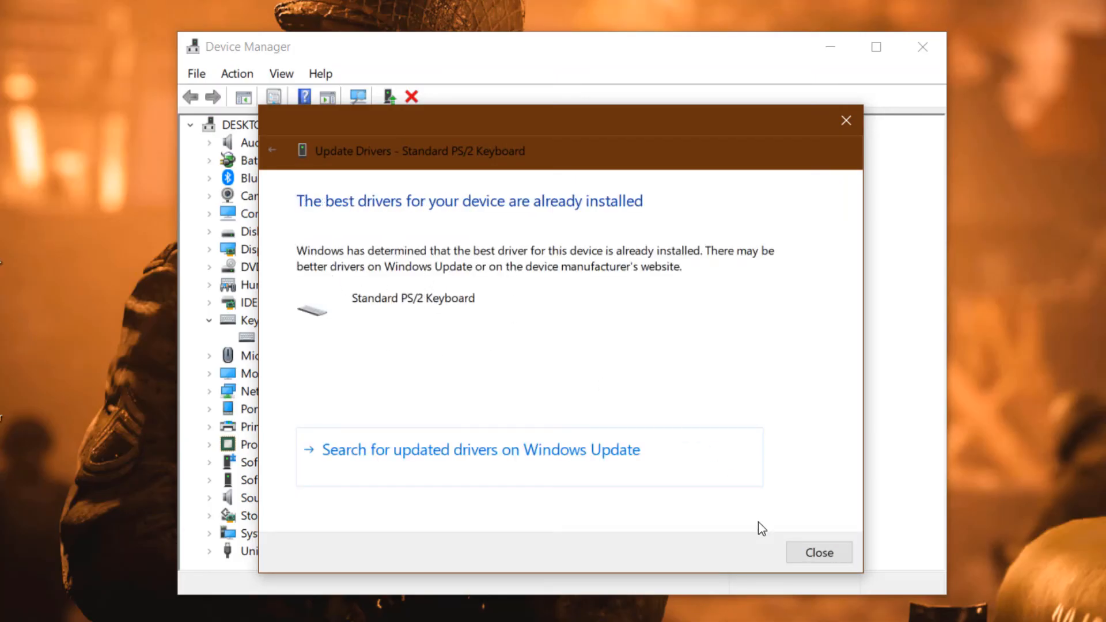
pyautogui.click(818, 552)
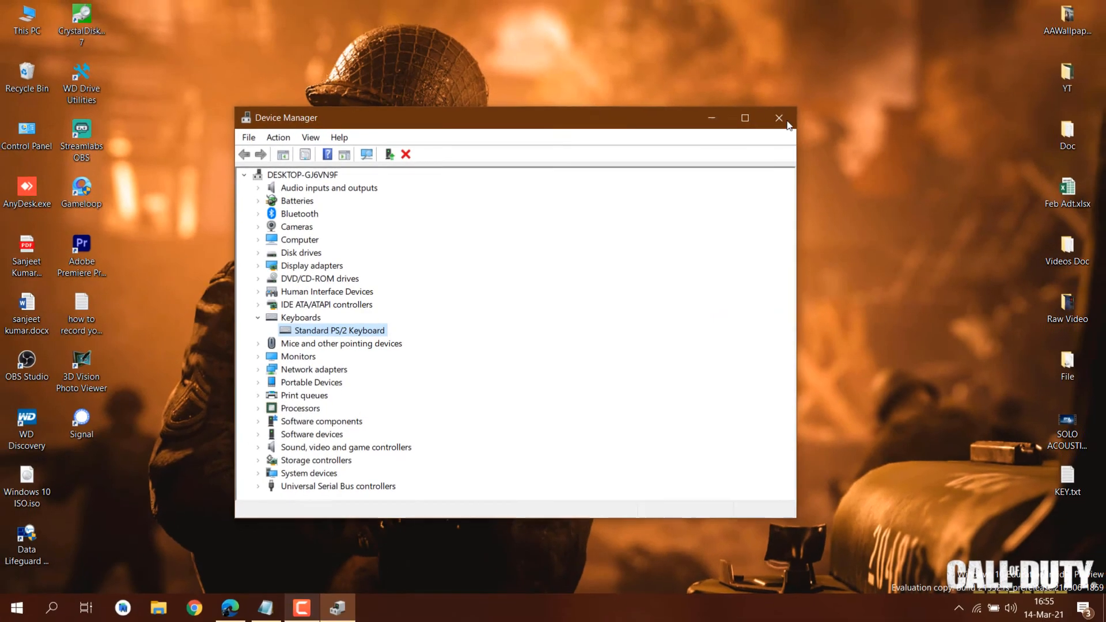
pyautogui.click(779, 118)
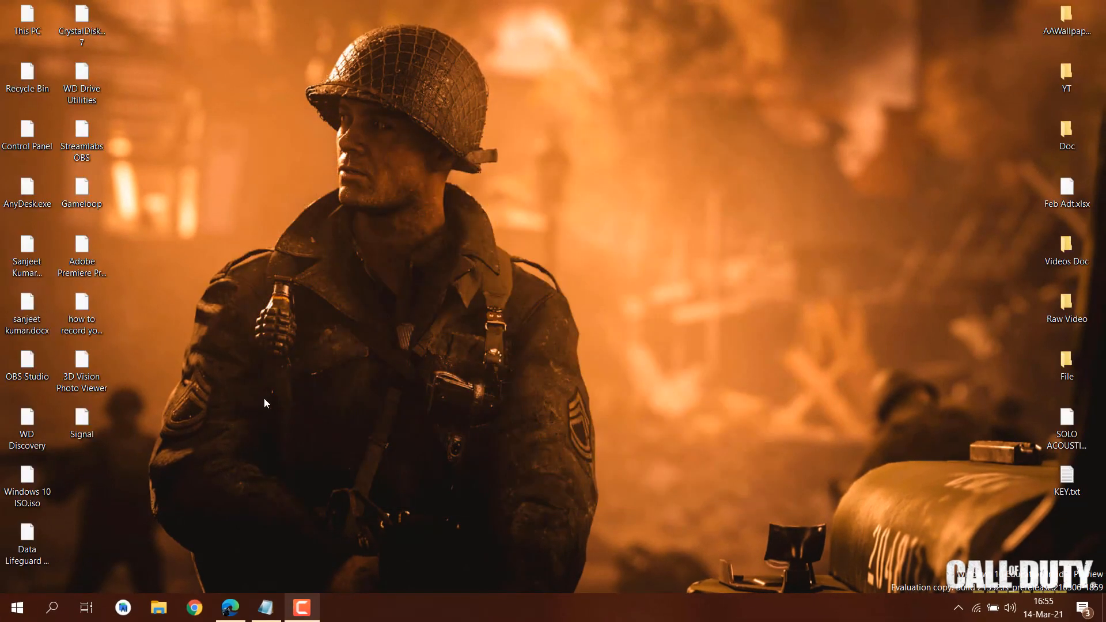
# Bring up the Start menu power options to restart the PC.
pyautogui.click(15, 607)
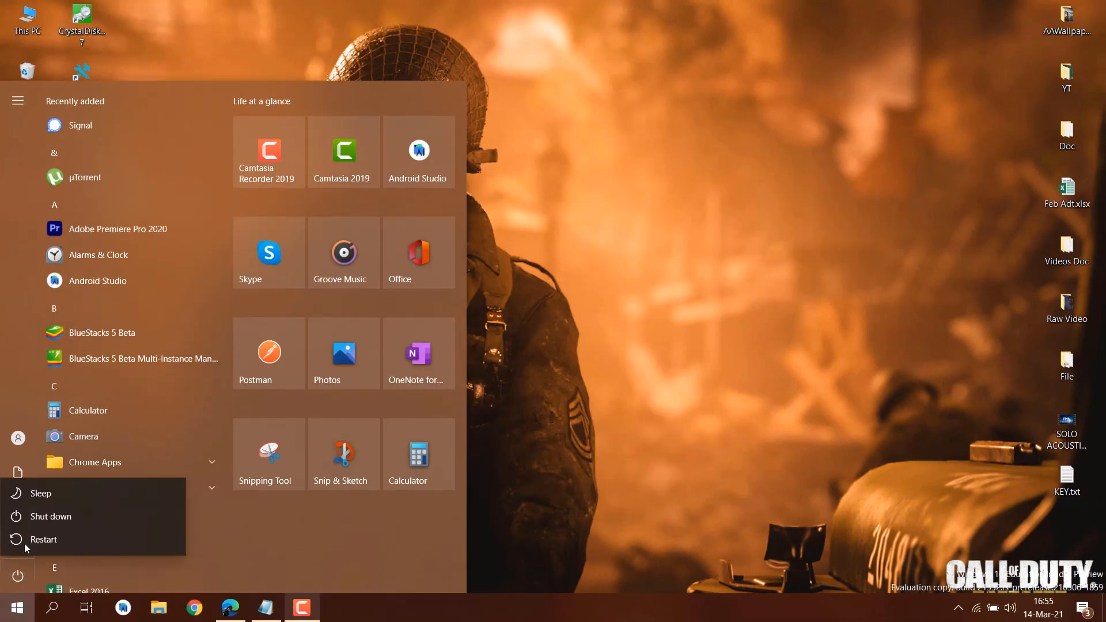